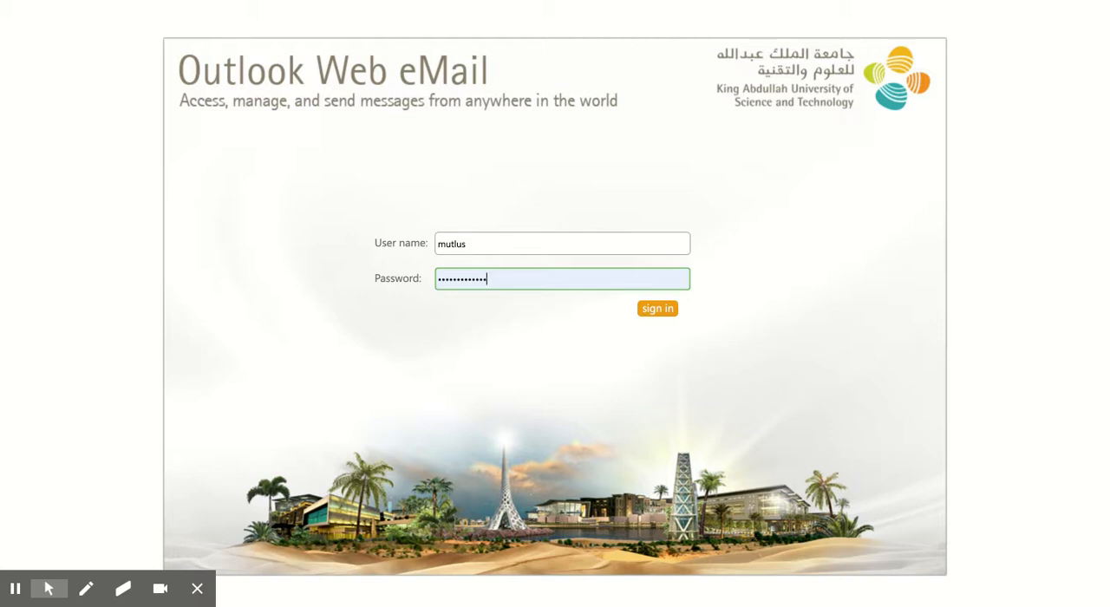
mouse_move(152, 5)
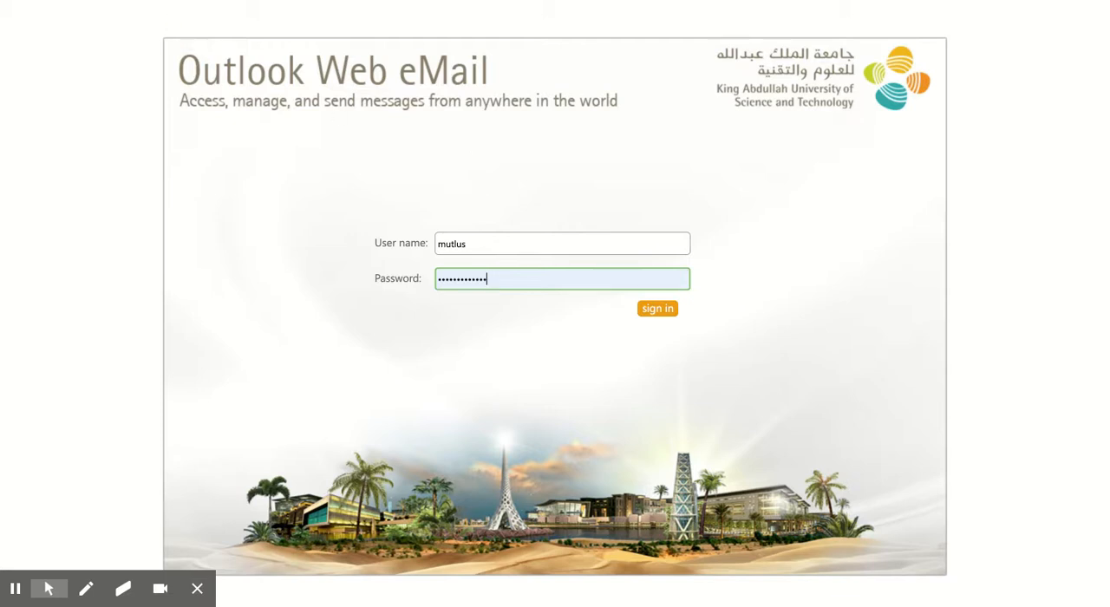
mouse_move(414, 180)
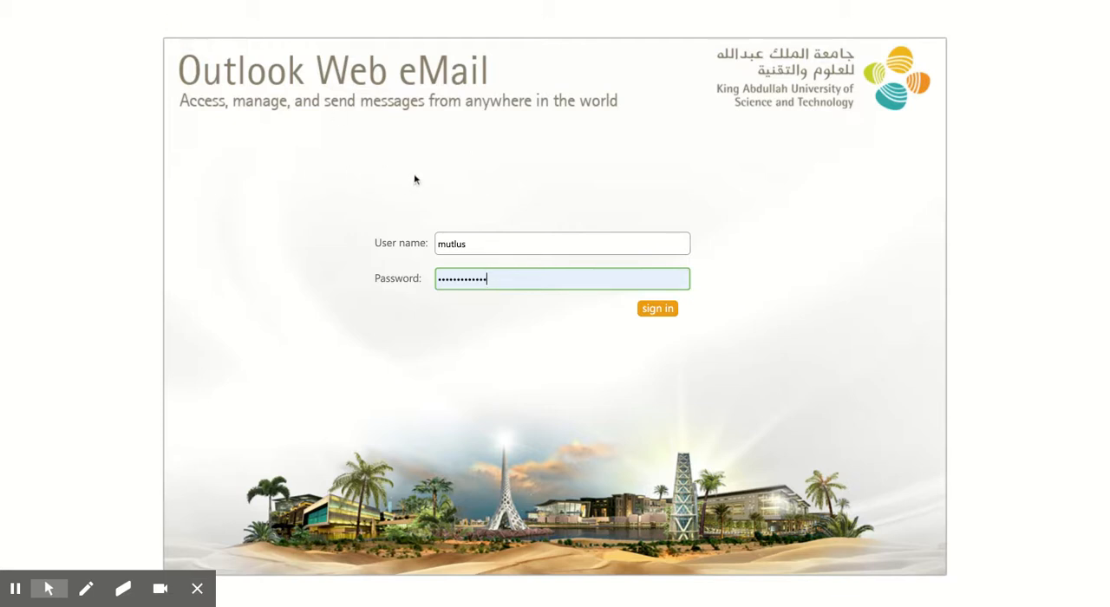
mouse_move(677, 328)
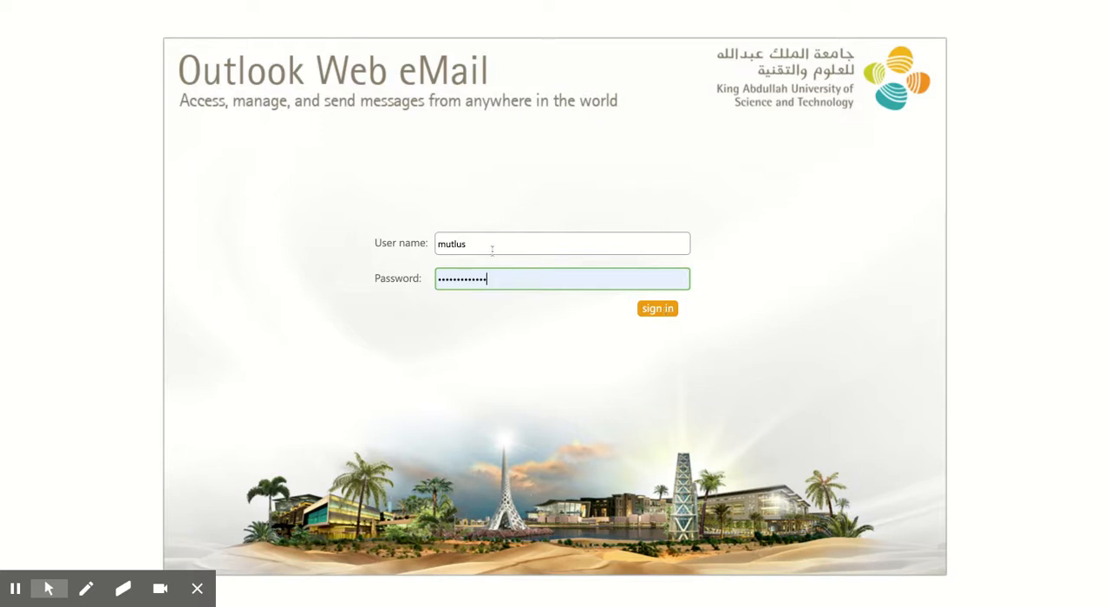
Step: Sign in to Outlook Web App with the filled-in credentials to reach the inbox
click(657, 308)
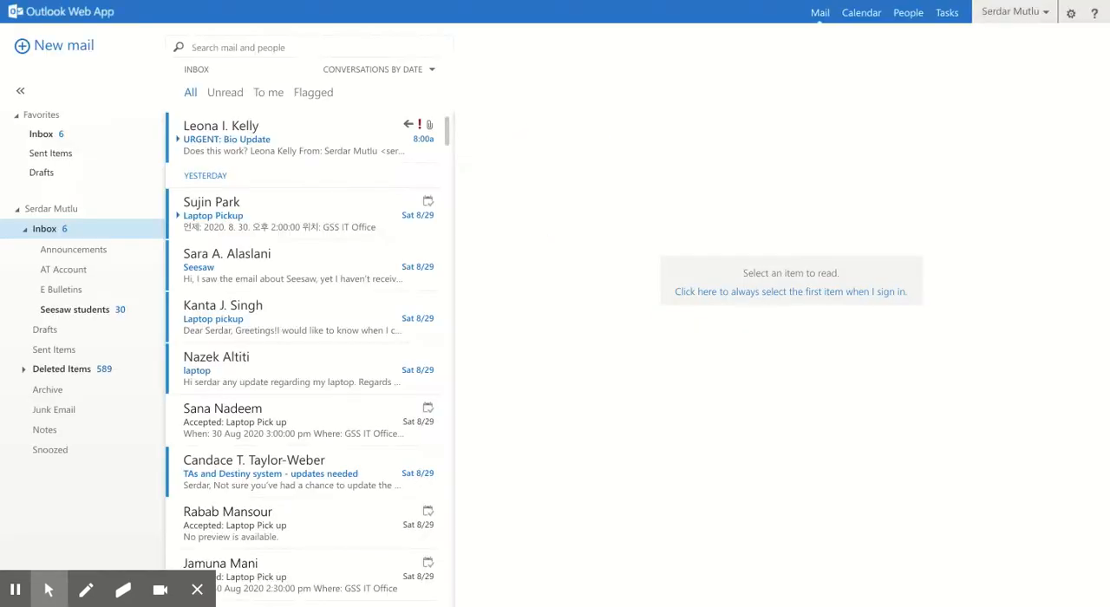
mouse_move(945, 48)
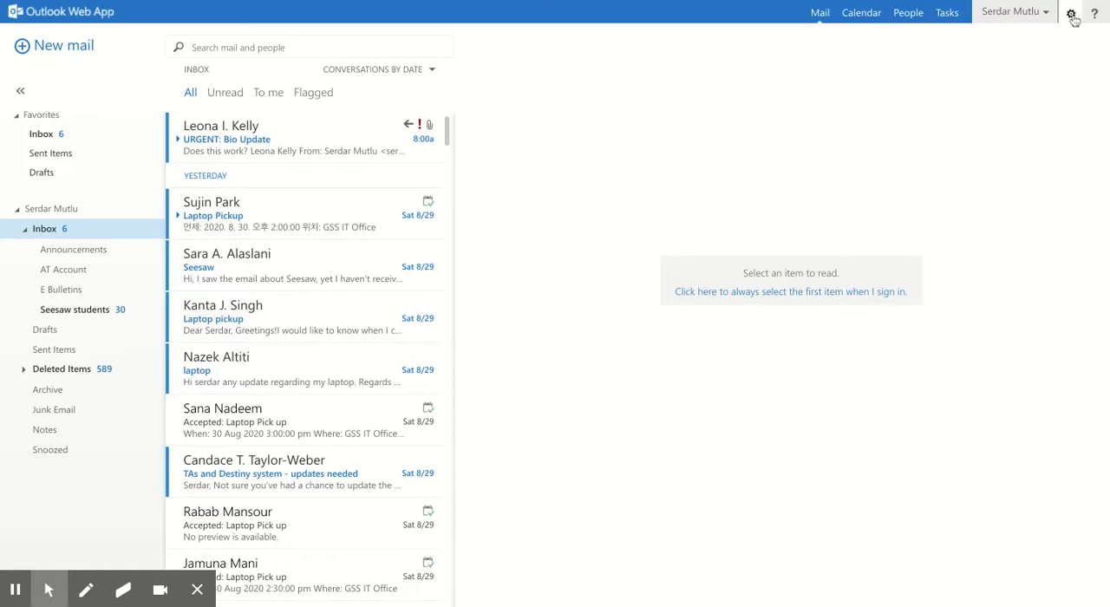
Step: Open Options from the gear menu to show the account overview
click(1072, 12)
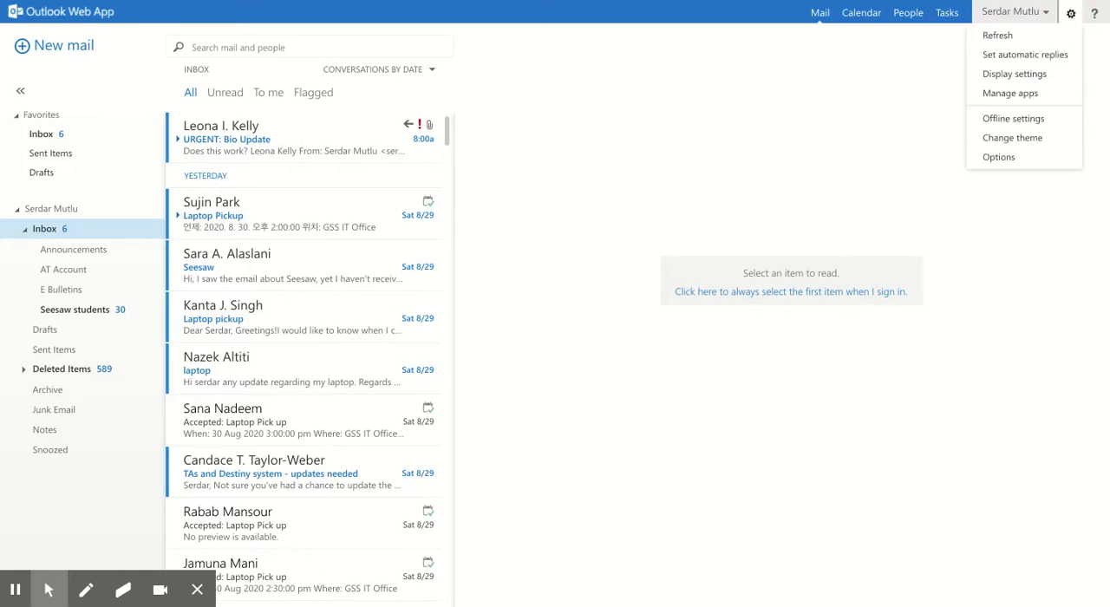
mouse_move(998, 157)
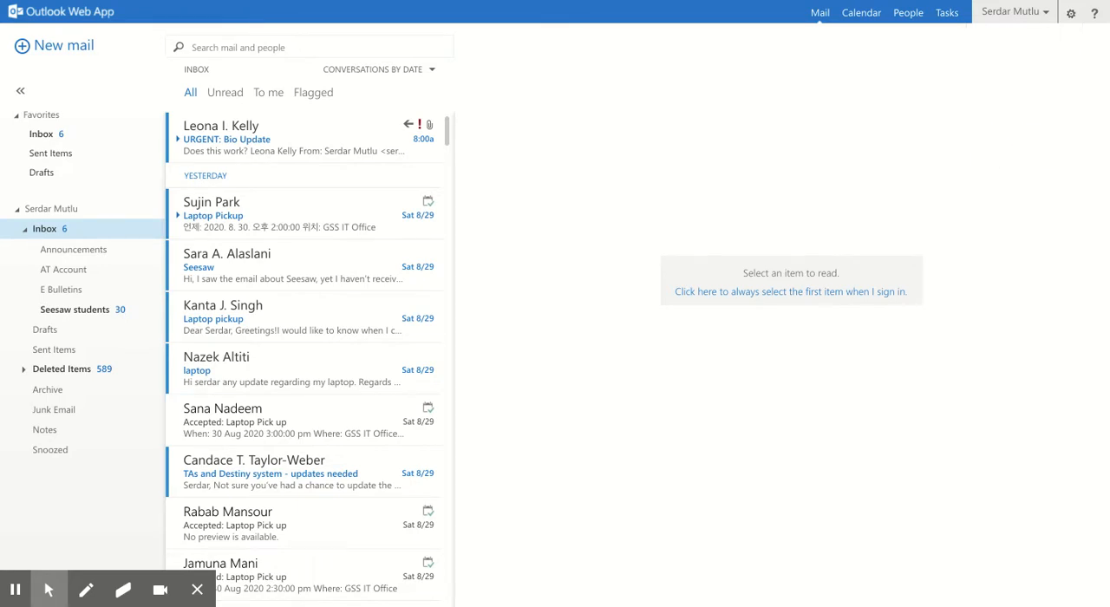
click(1071, 12)
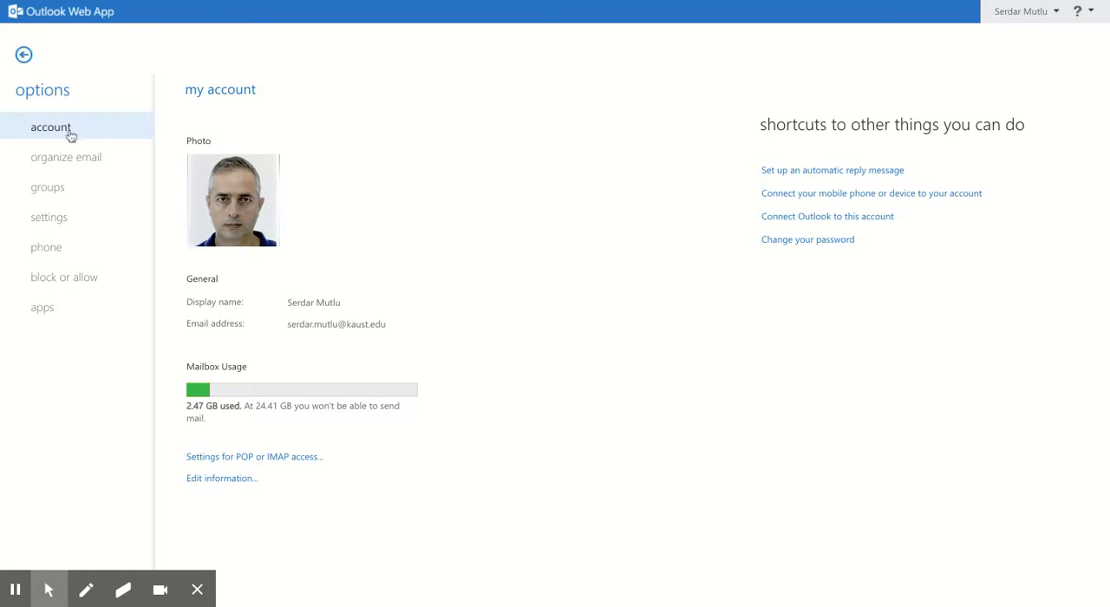
Step: View the mail settings and the email signature set to be included automatically
click(49, 217)
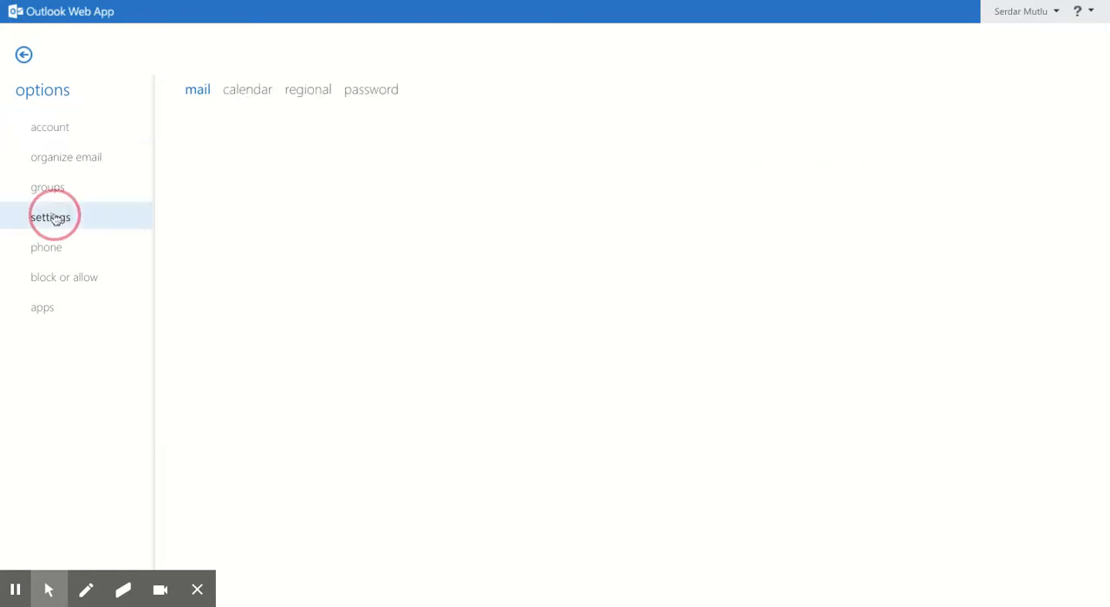
click(50, 217)
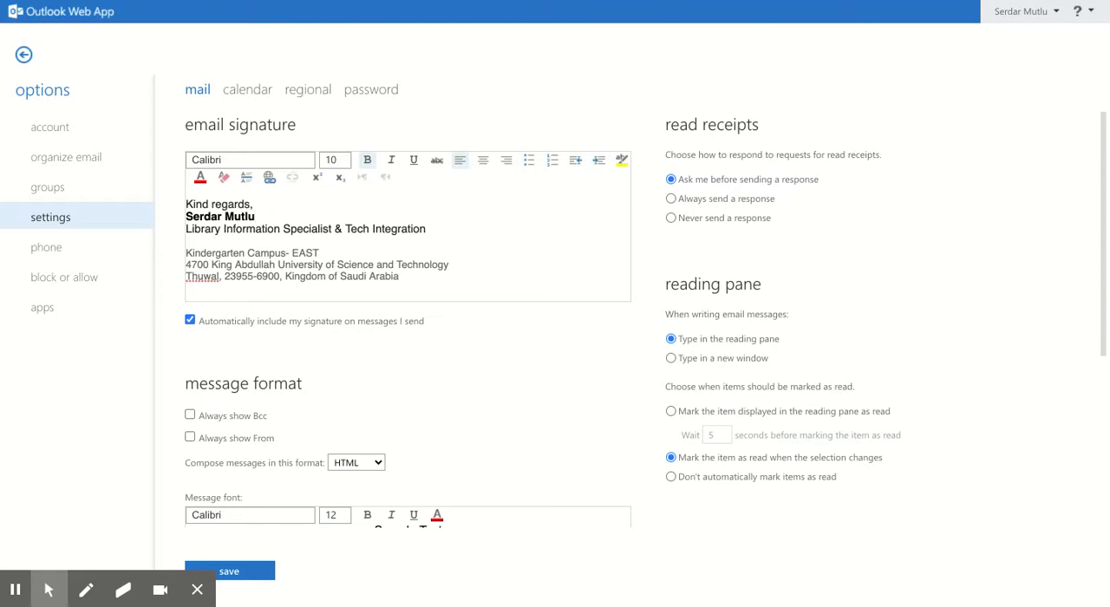
mouse_move(259, 310)
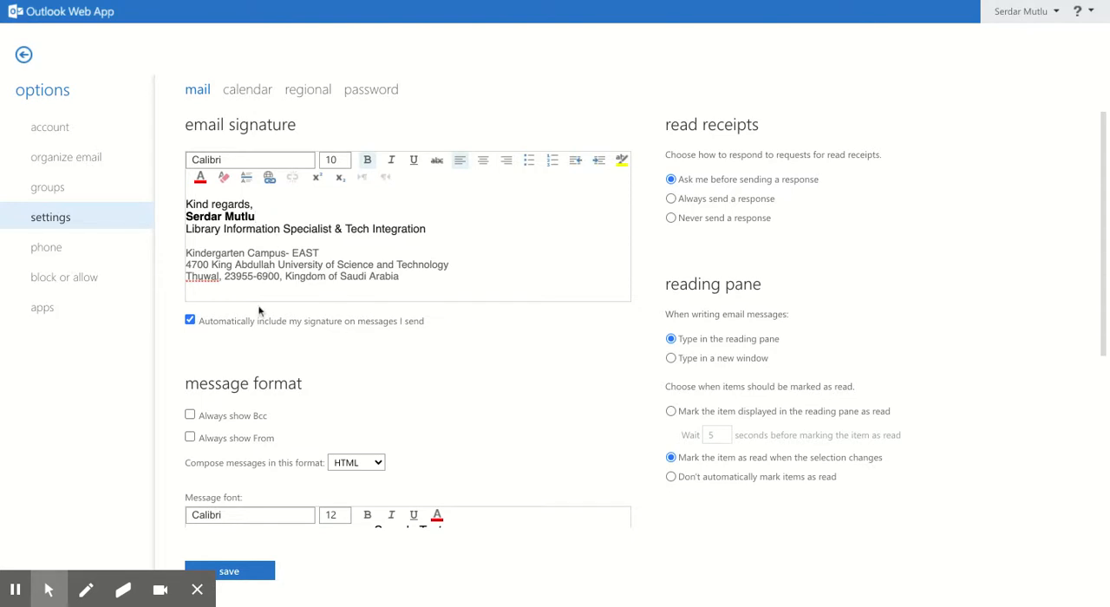
scroll(down, 3)
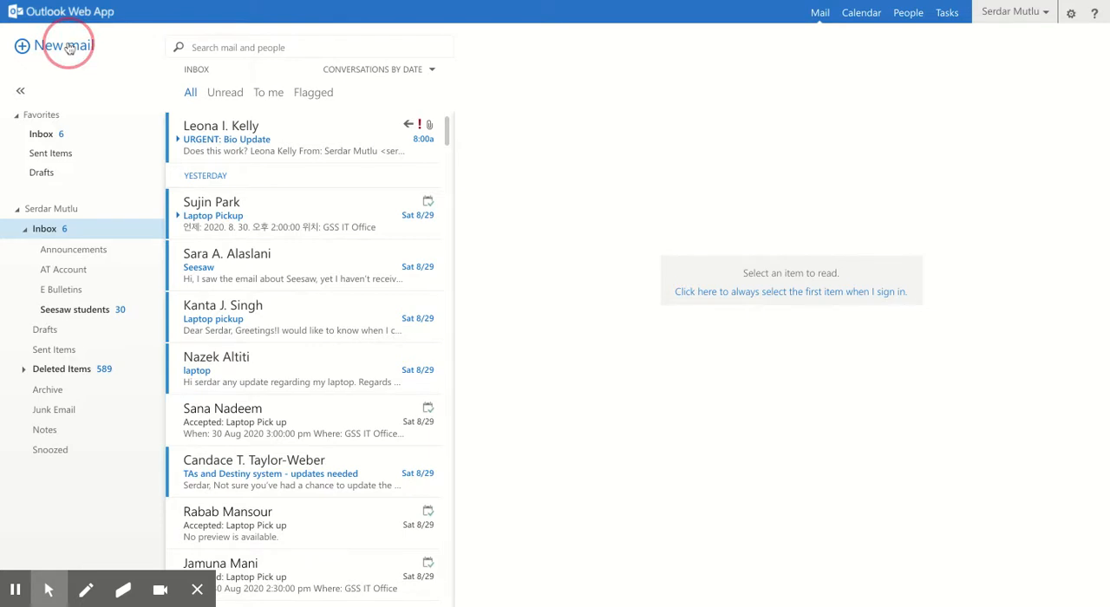
Step: Start a new mail draft with the saved signature in its body
click(54, 45)
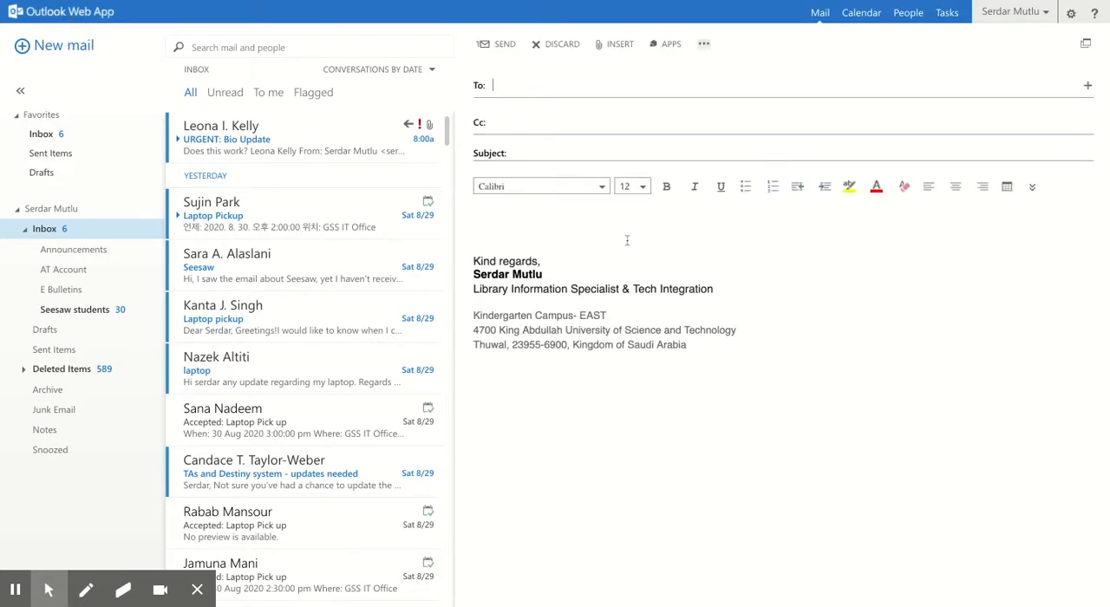